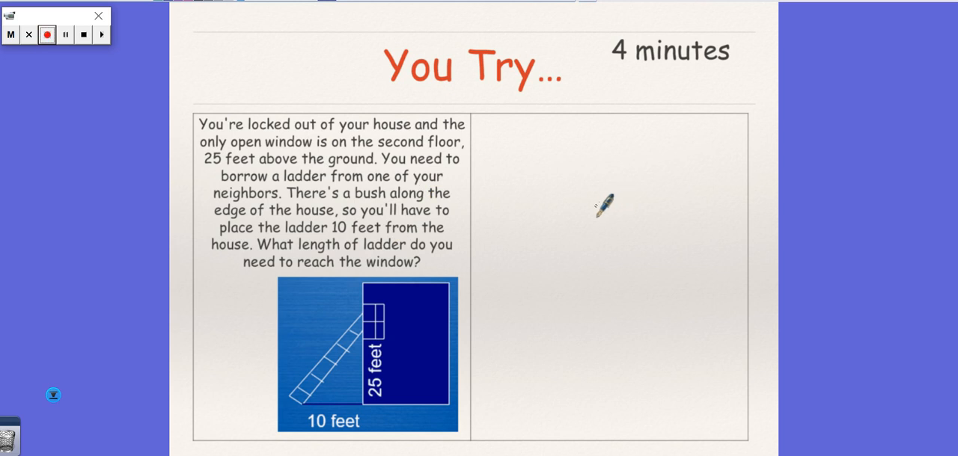
mouse_move(269, 241)
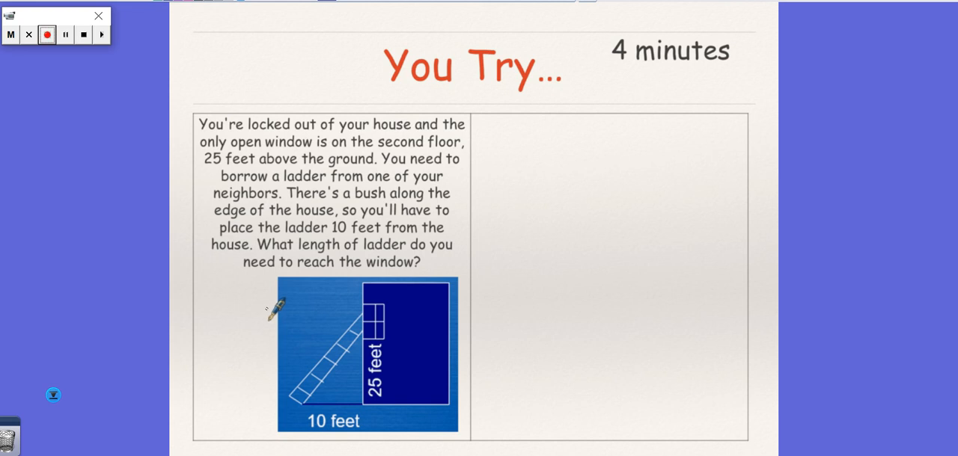
mouse_move(296, 182)
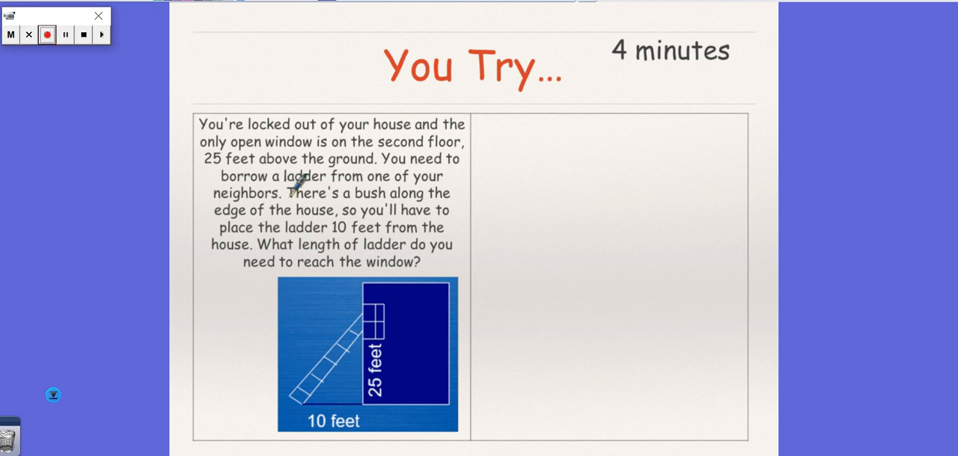
- Underline the question asking what ladder length reaches the window
left_click_drag(263, 253, 374, 253)
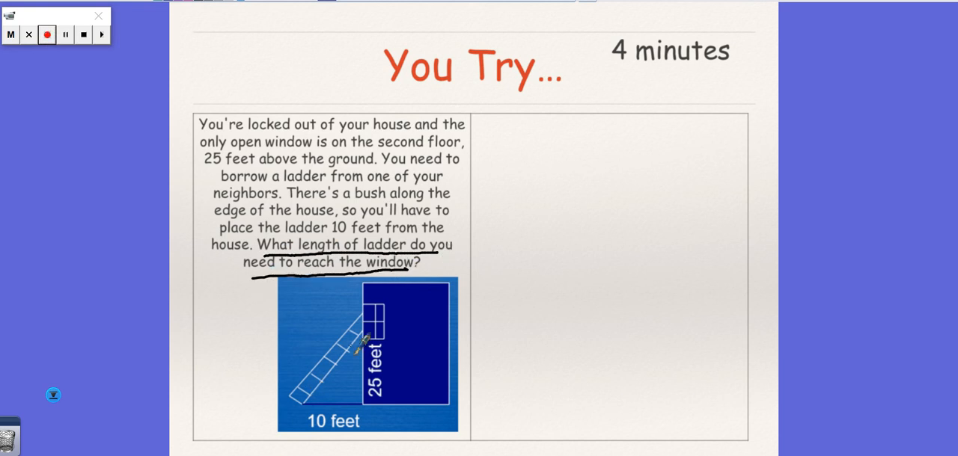
mouse_move(386, 282)
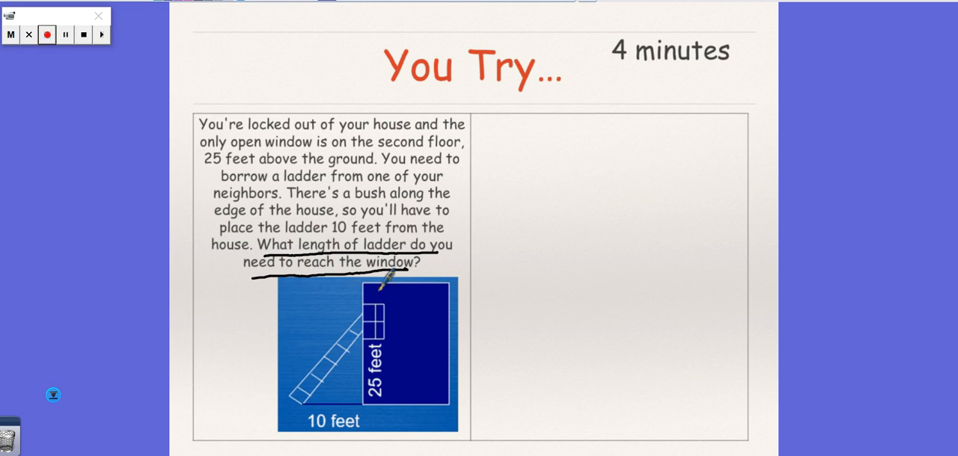
mouse_move(217, 137)
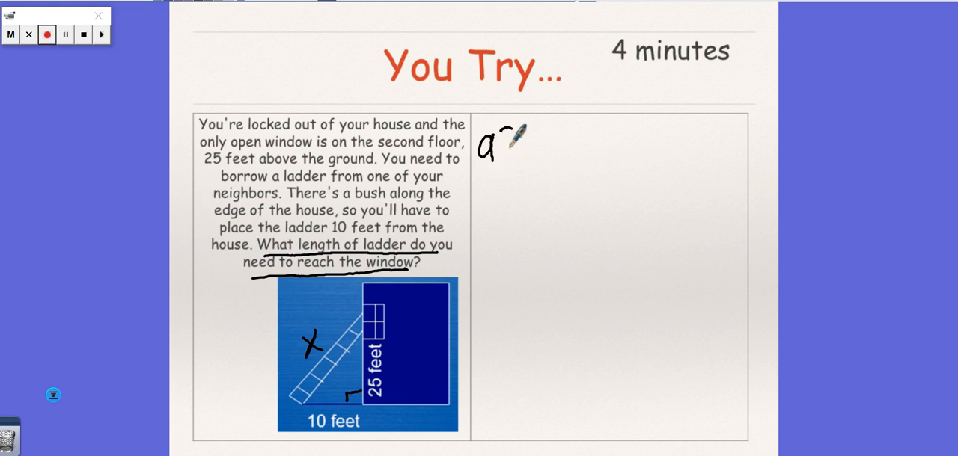
- Write a²+b²=c² and substitute the legs 10 and 25 into it
left_click_drag(509, 138, 591, 142)
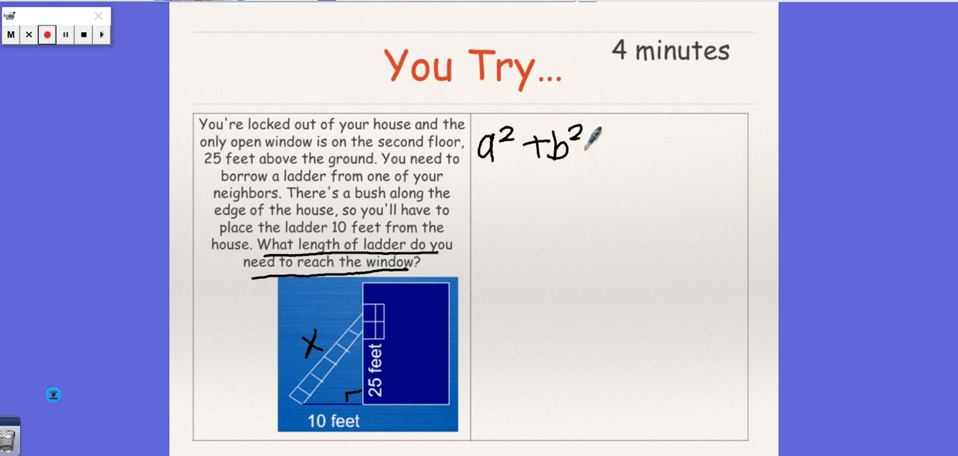
type("= c²")
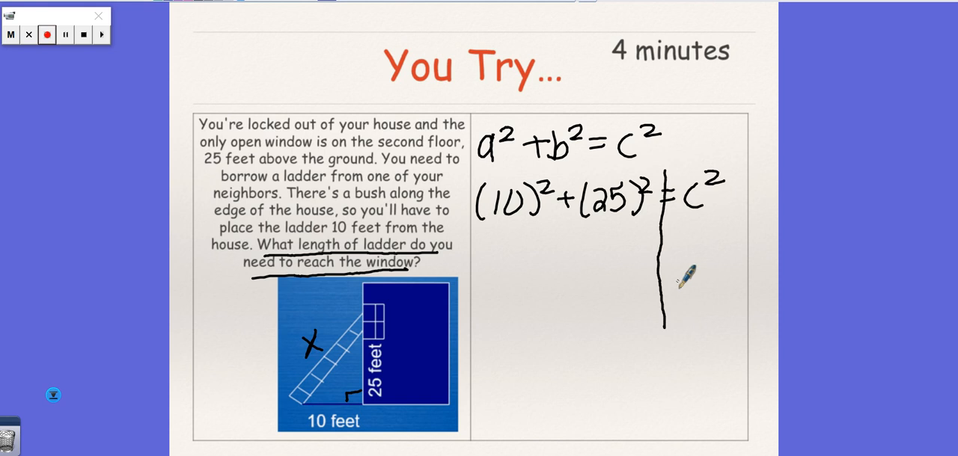
mouse_move(566, 256)
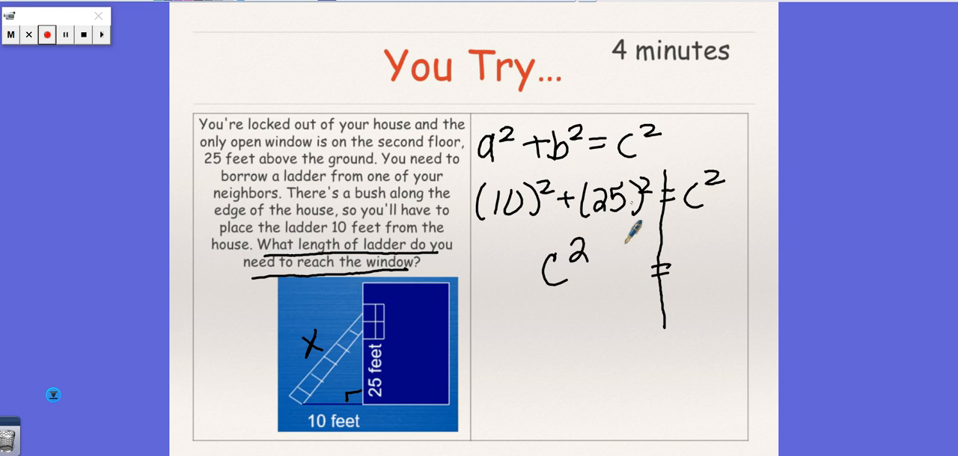
type("10")
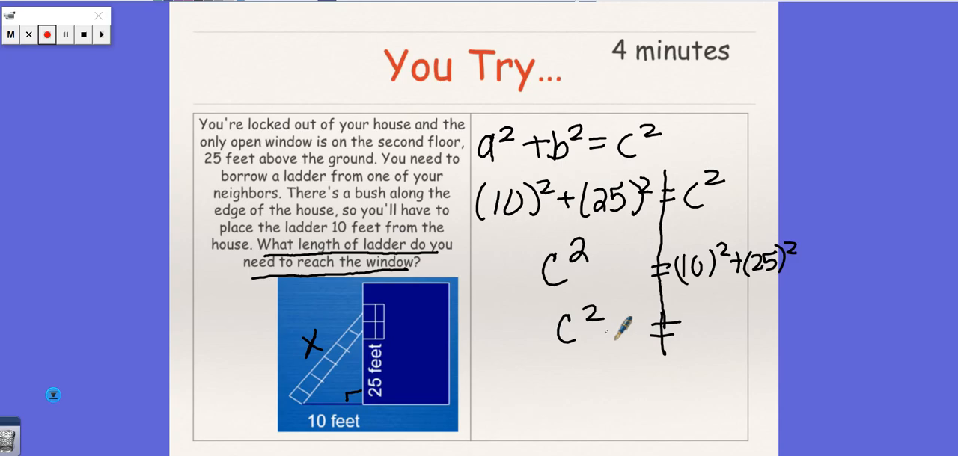
- Record 10² = 100, clear it, and begin entering (25)² in the calculator
type("100")
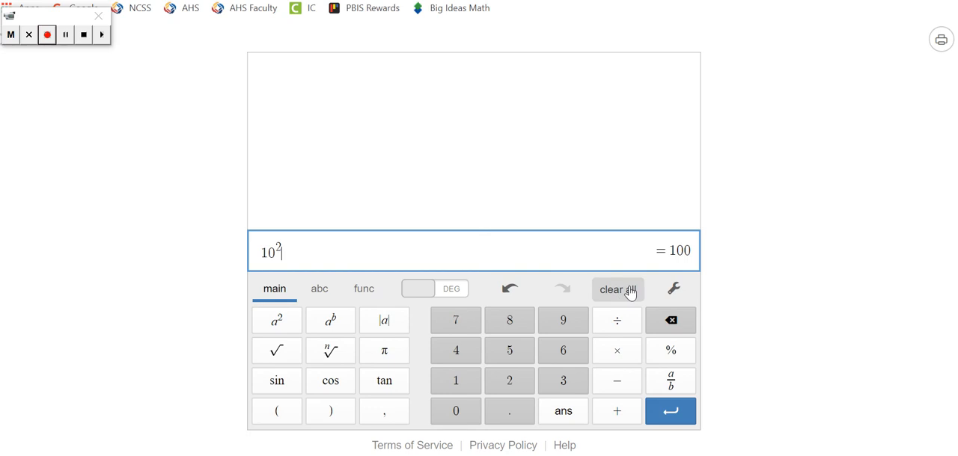
left_click(616, 291)
type("(25)")
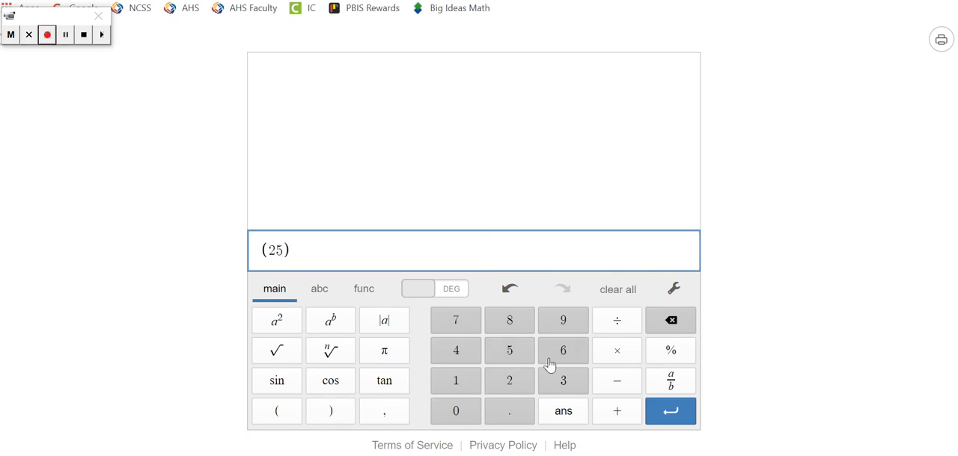
left_click(275, 320)
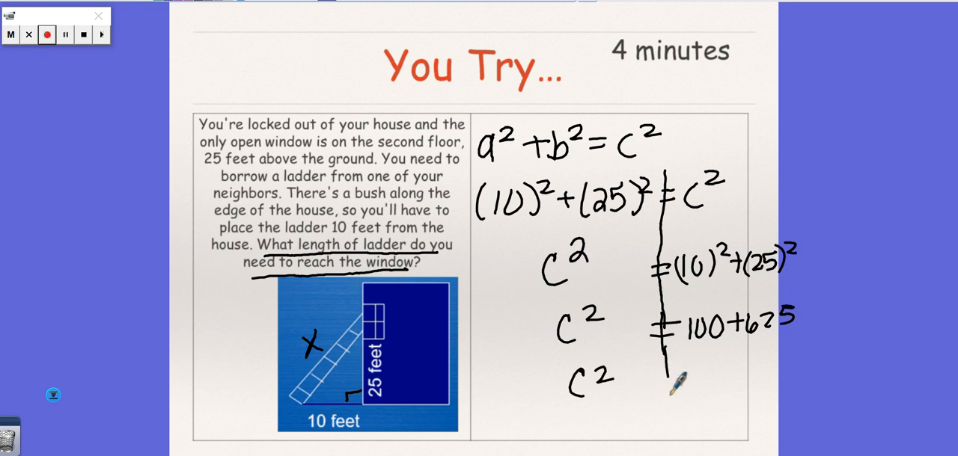
- Write c² = 725 below the 100 + 625 line and take square roots of both sides
type("=7")
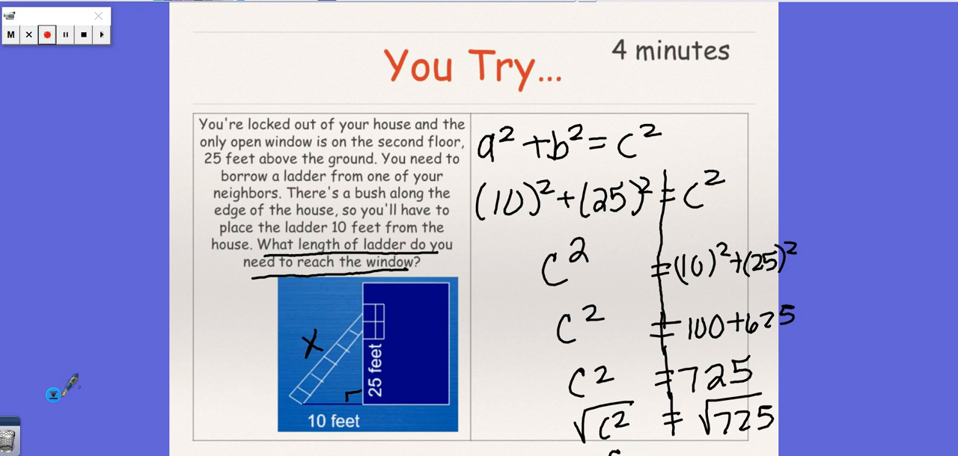
scroll("down", 3)
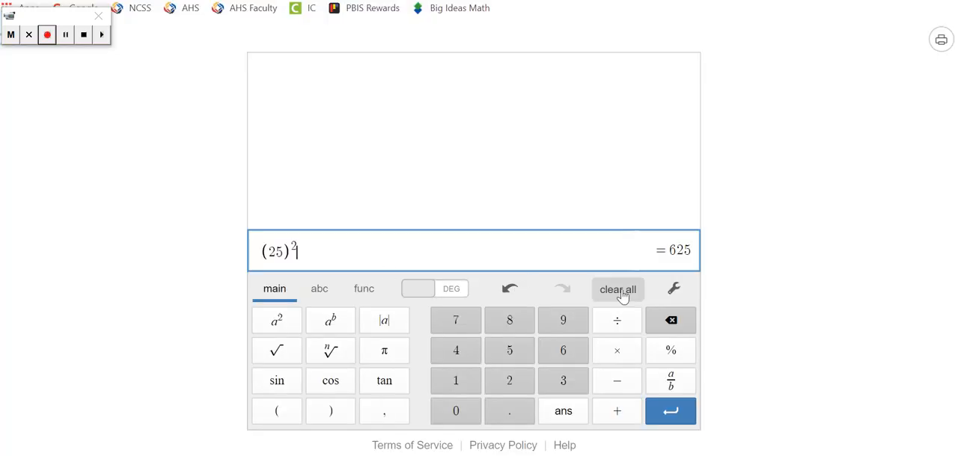
- Clear the 625 result to start the √725 calculation for the ladder length
left_click(617, 290)
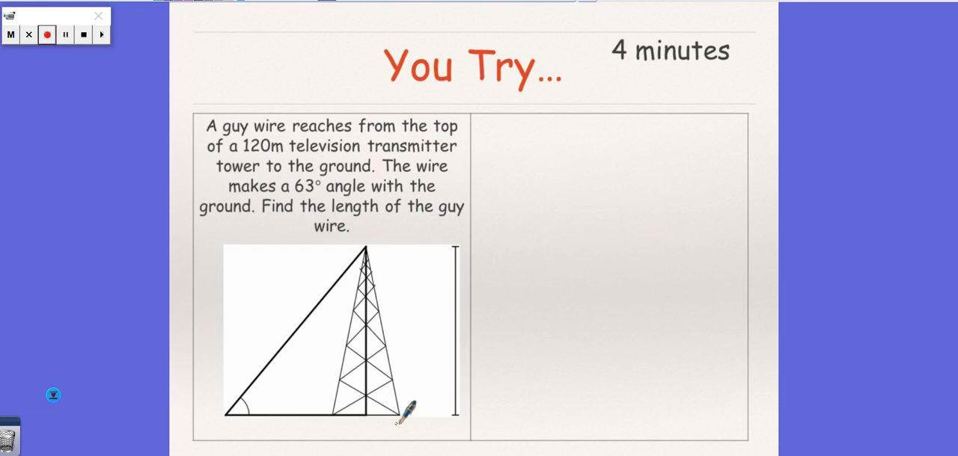
mouse_move(303, 284)
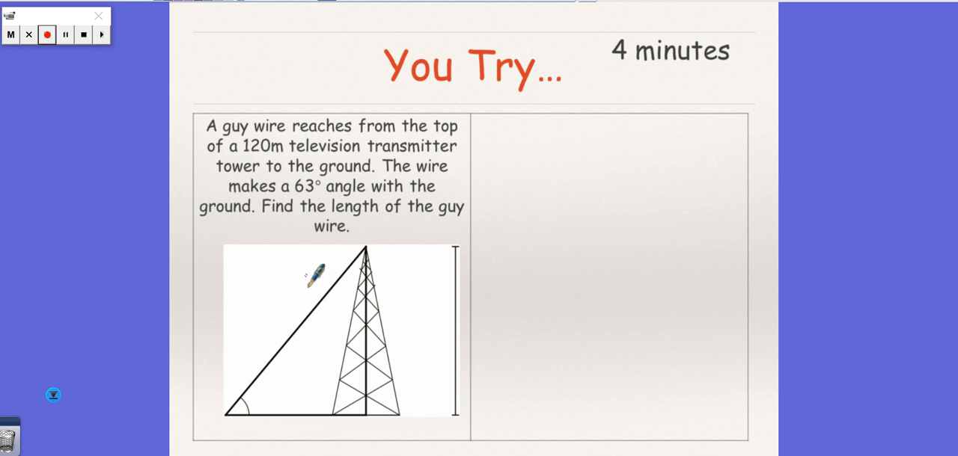
mouse_move(439, 347)
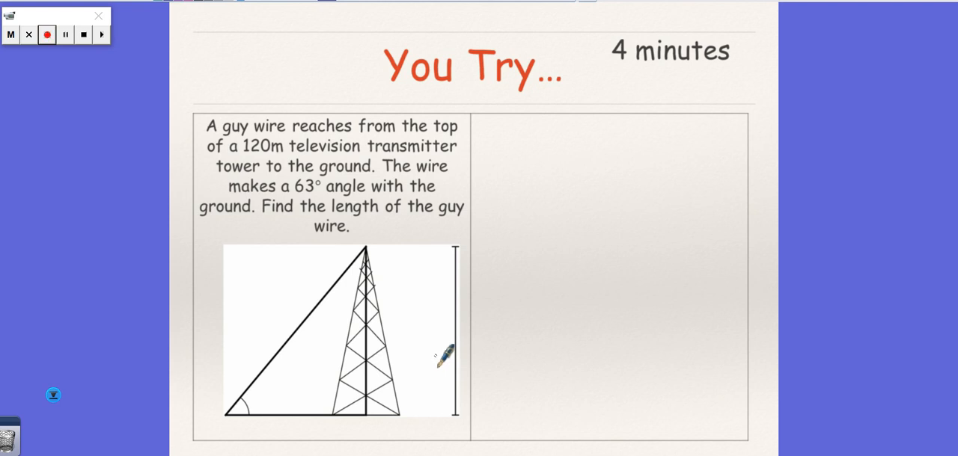
mouse_move(344, 137)
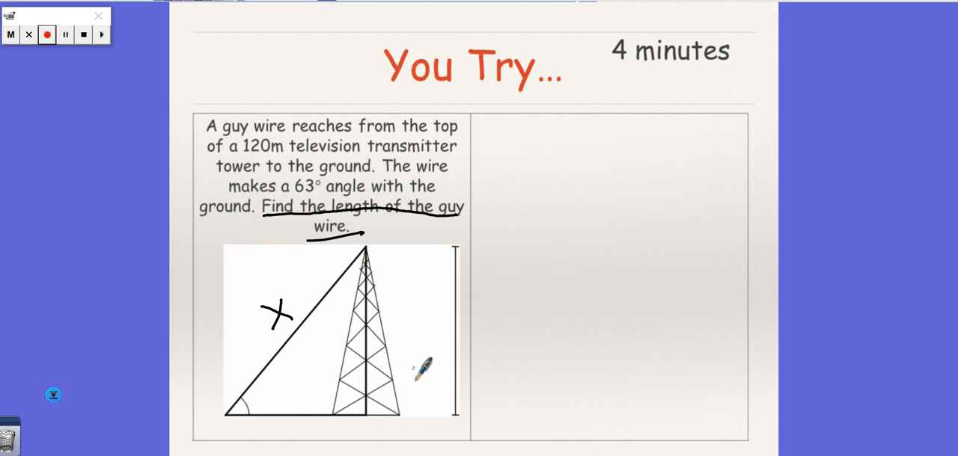
mouse_move(457, 157)
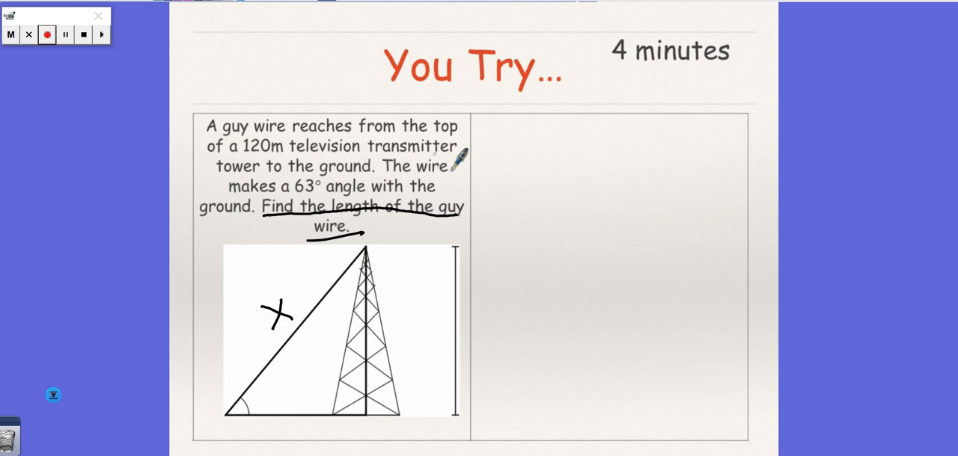
mouse_move(401, 311)
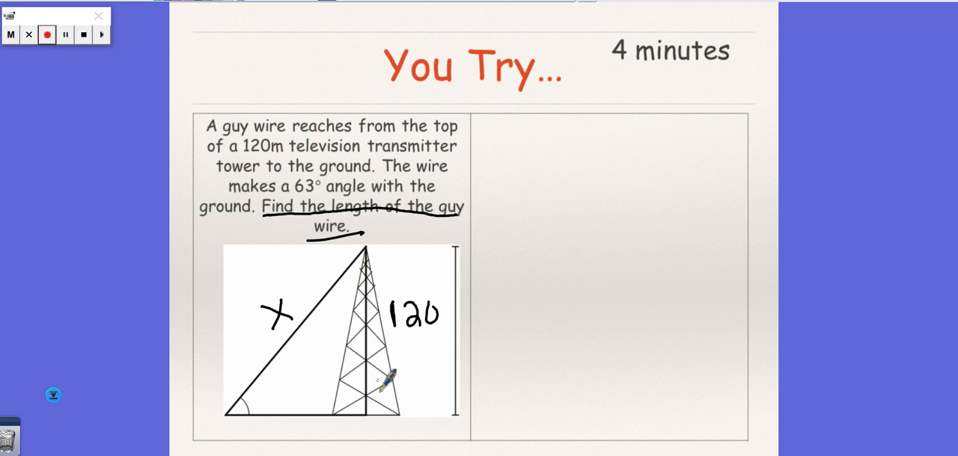
mouse_move(262, 382)
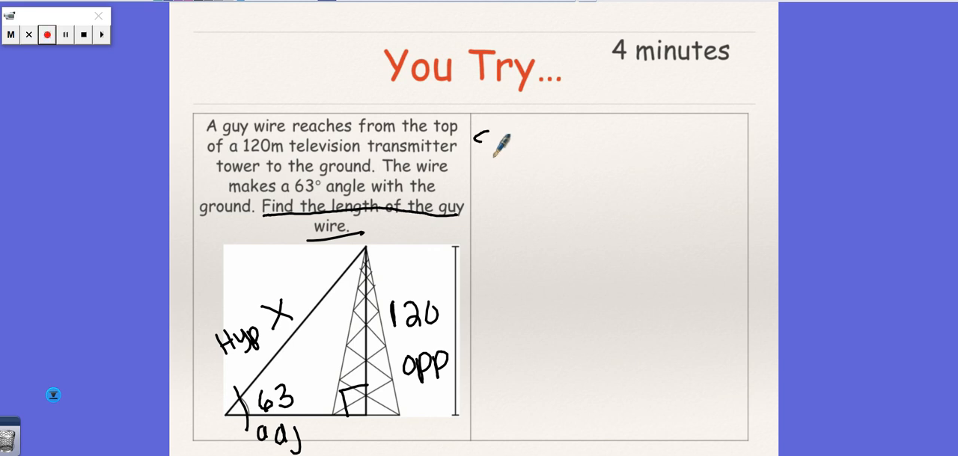
left_click_drag(479, 142, 584, 142)
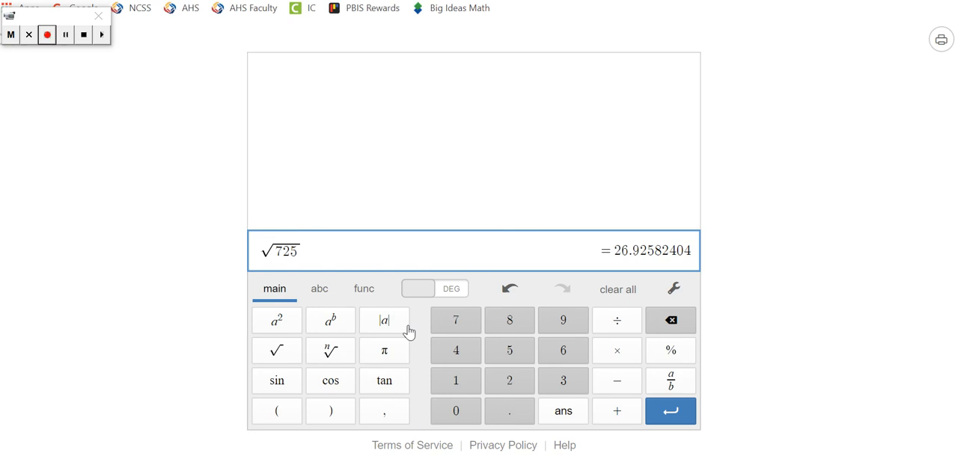
- Enter 120 over sin(63) as a fraction, giving about 134.68 for the guy wire
left_click(616, 290)
type("-120")
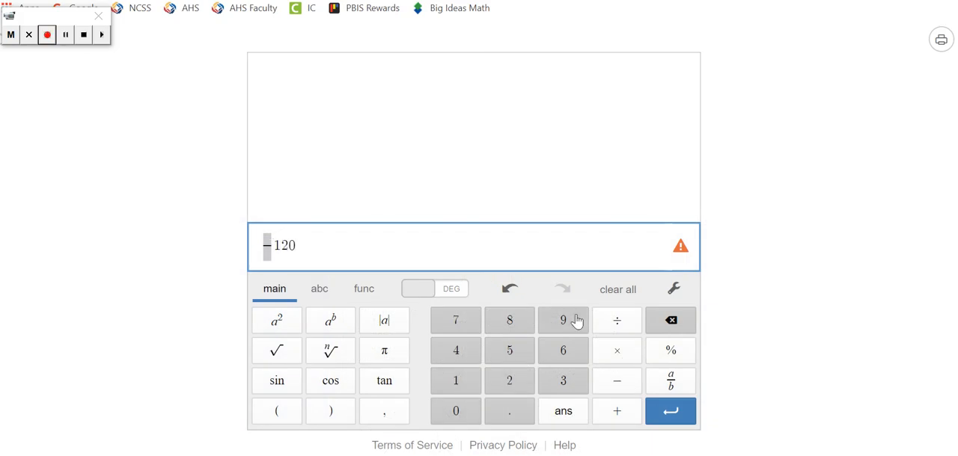
left_click(616, 291)
type("/")
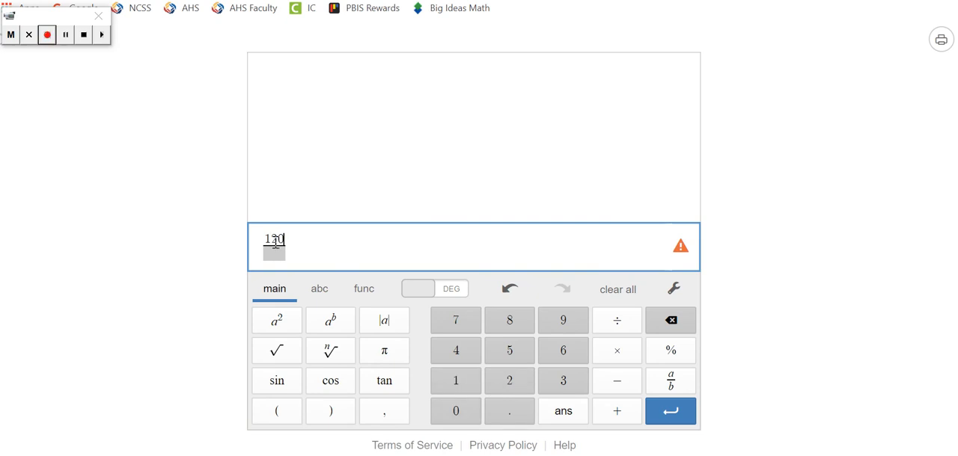
left_click(275, 380)
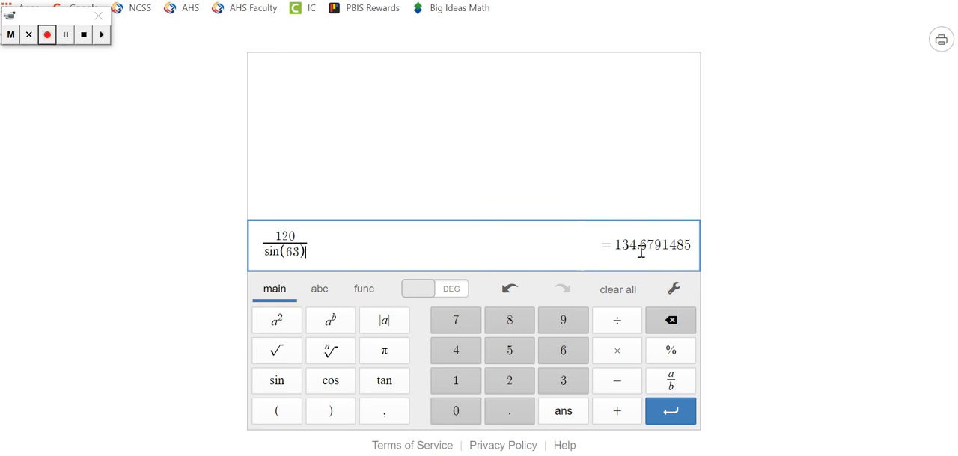
mouse_move(631, 252)
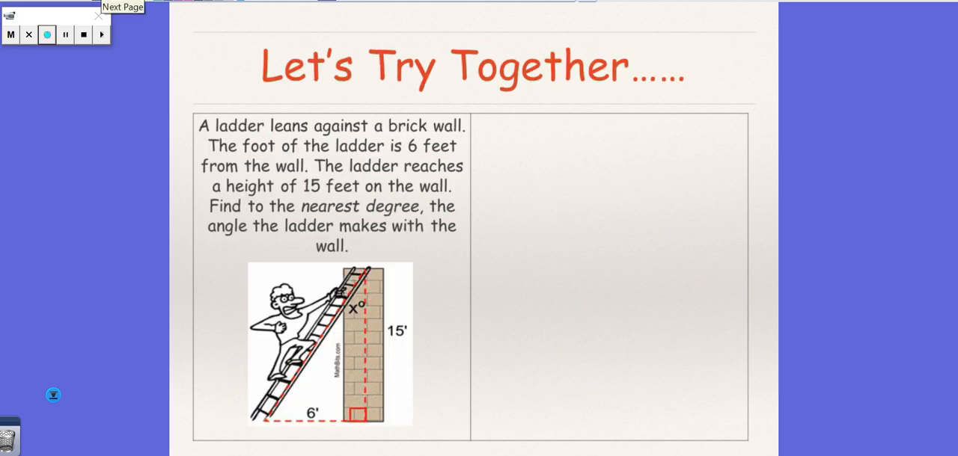
- Advance two slides to the You Try problem with the five-meter ladder
left_click(46, 34)
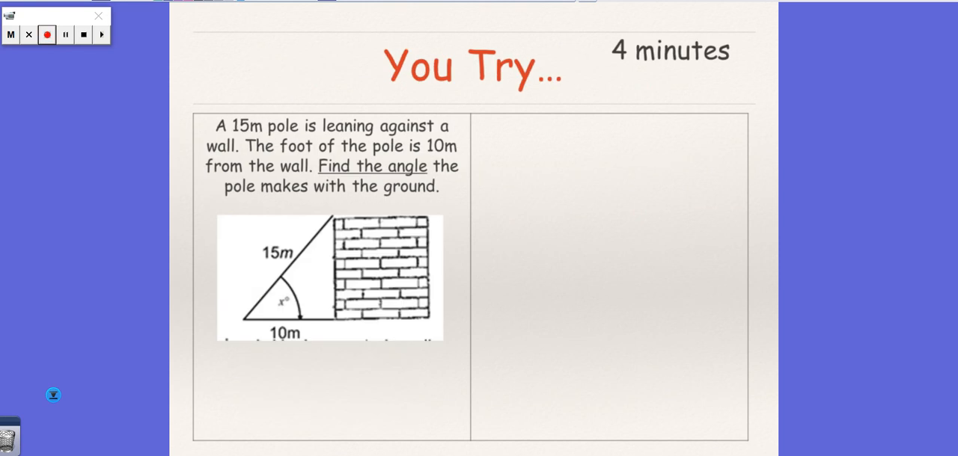
left_click(102, 35)
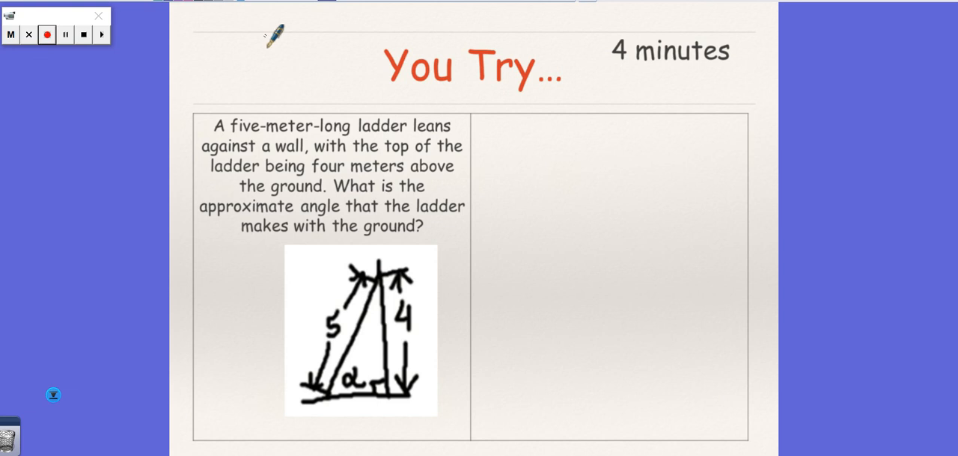
mouse_move(332, 302)
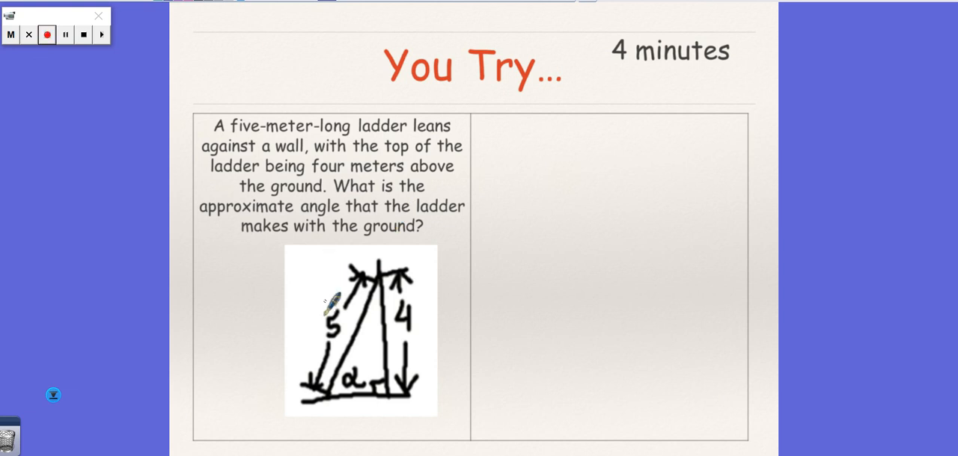
mouse_move(496, 258)
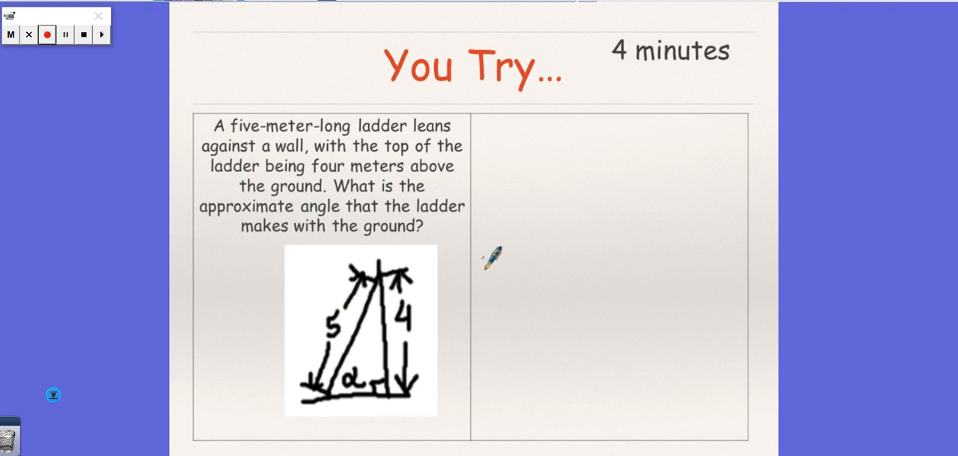
mouse_move(486, 257)
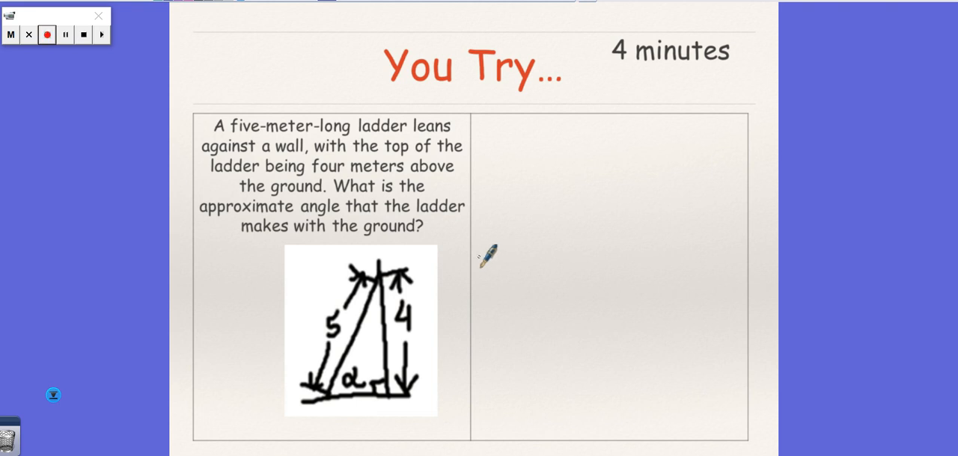
mouse_move(467, 227)
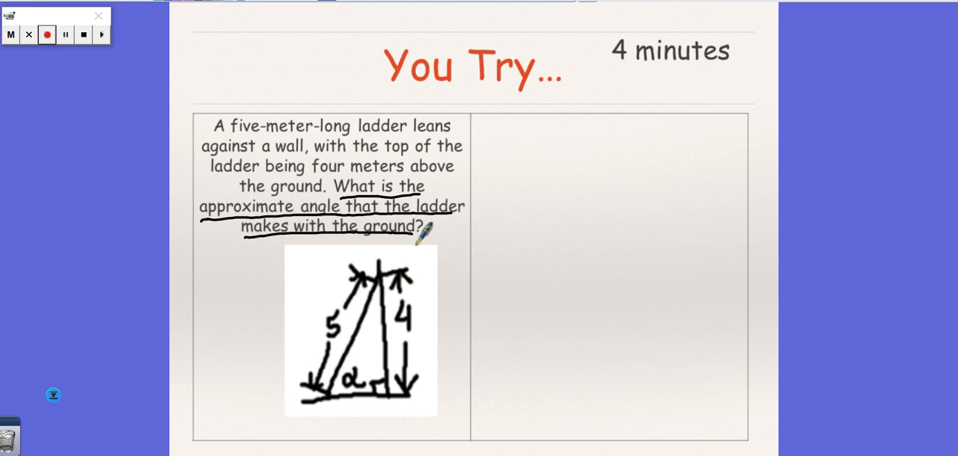
mouse_move(359, 371)
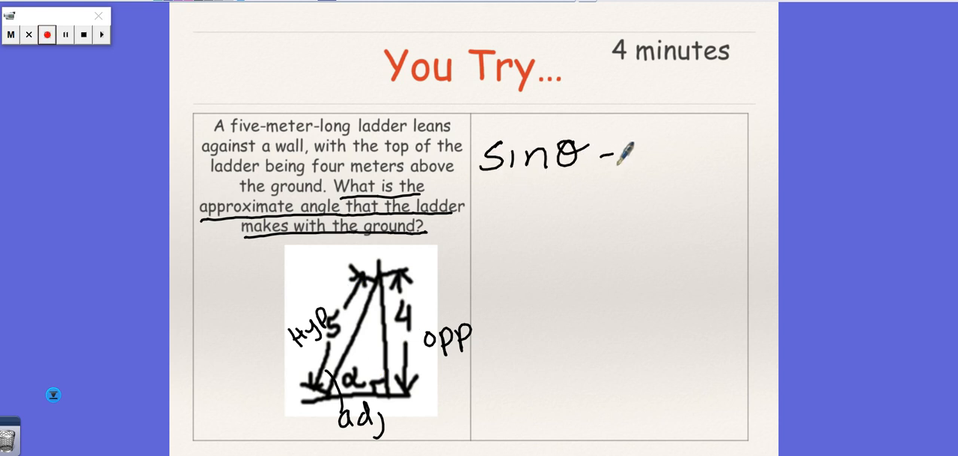
- Write sin θ = opp to begin the sine ratio for the labelled ladder triangle
type("=opp")
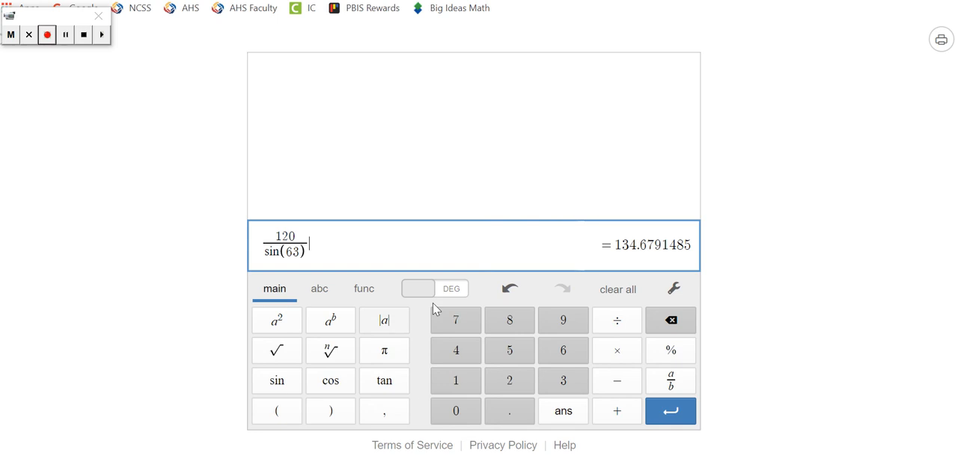
- Replace the previous calculation with sin⁻¹ of the fraction 4/5
left_click(616, 290)
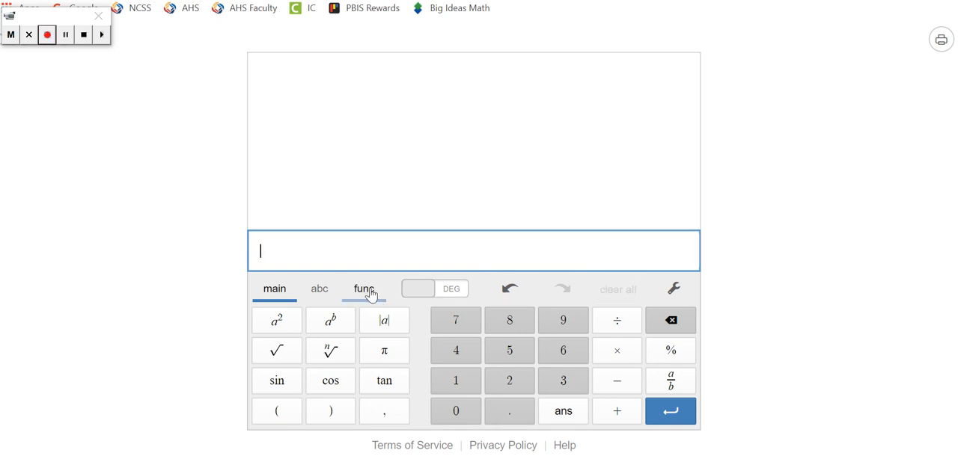
left_click(364, 289)
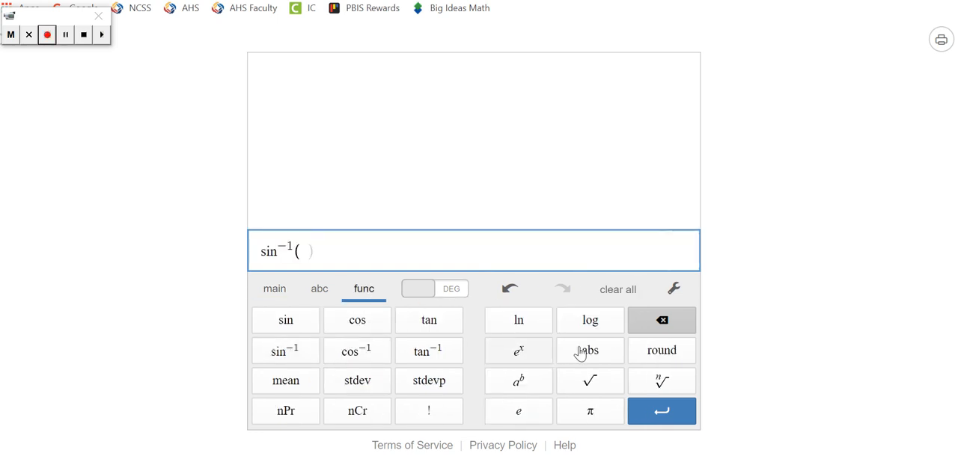
left_click(274, 289)
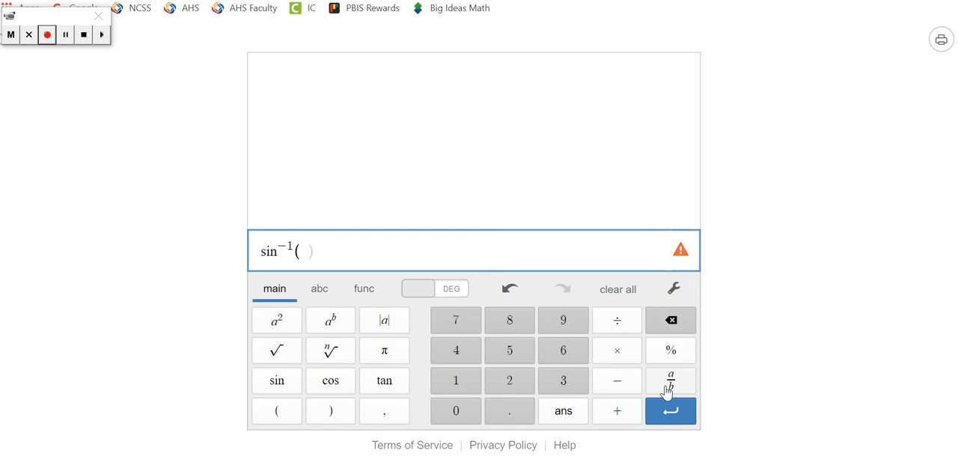
left_click(670, 380)
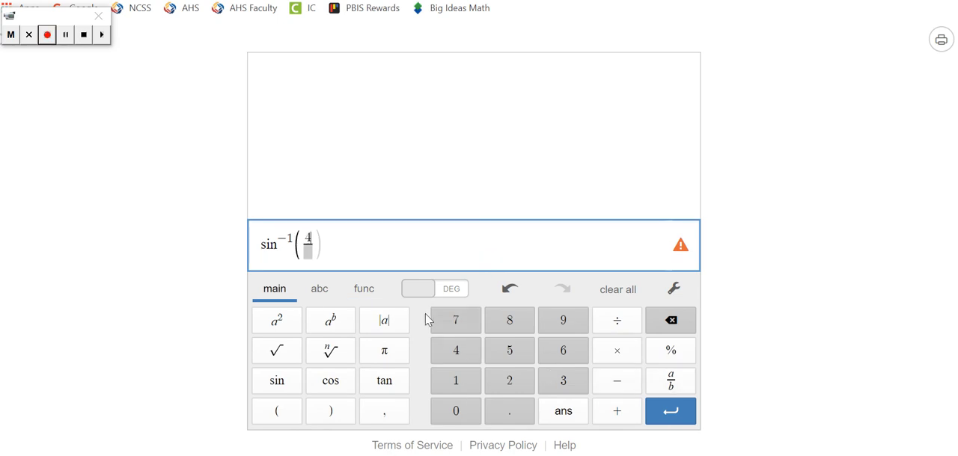
type("5")
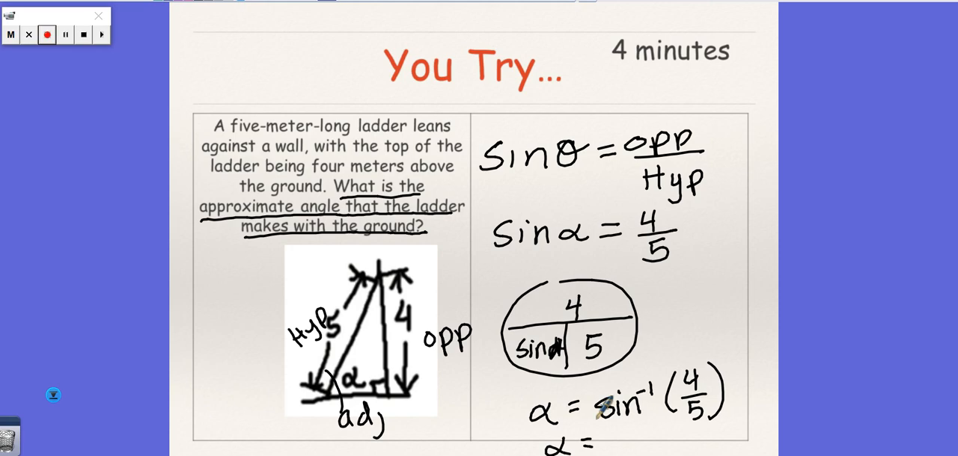
- Write α = 53 from sin⁻¹(4/5) ≈ 53.13, start the cofunction slide, and clear Desmos
type("53")
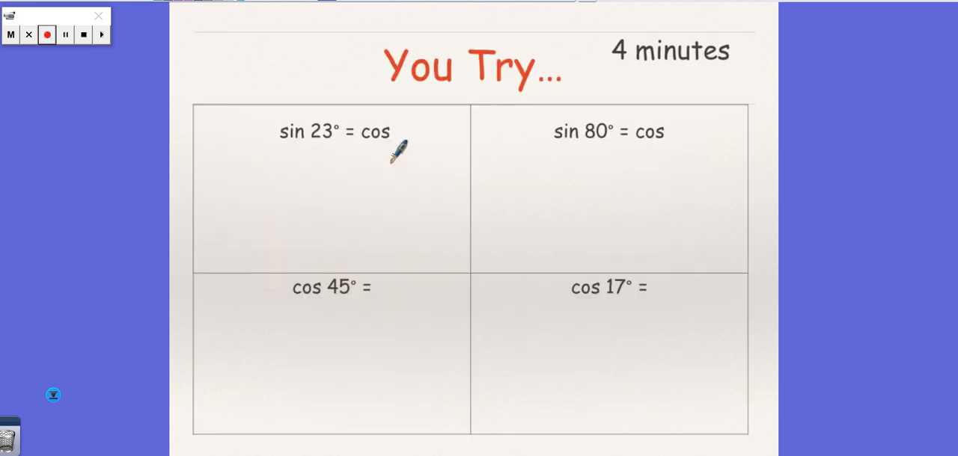
mouse_move(411, 137)
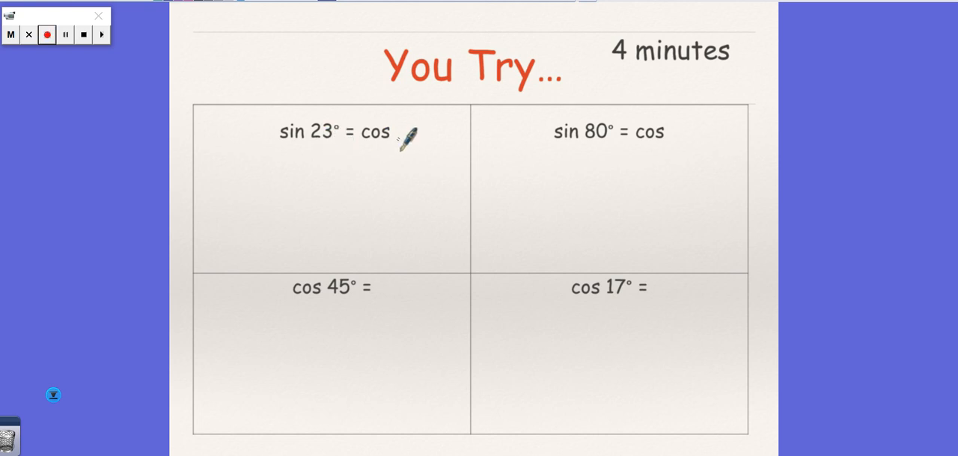
left_click_drag(392, 142, 422, 141)
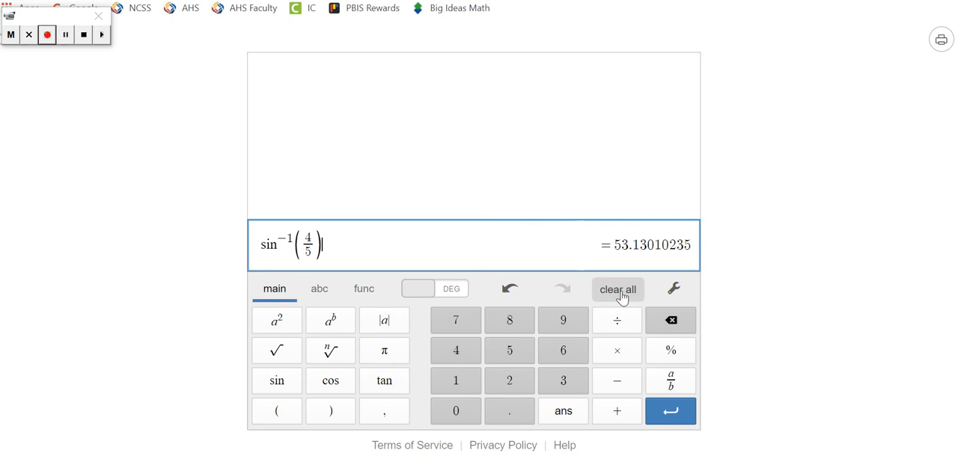
left_click(616, 291)
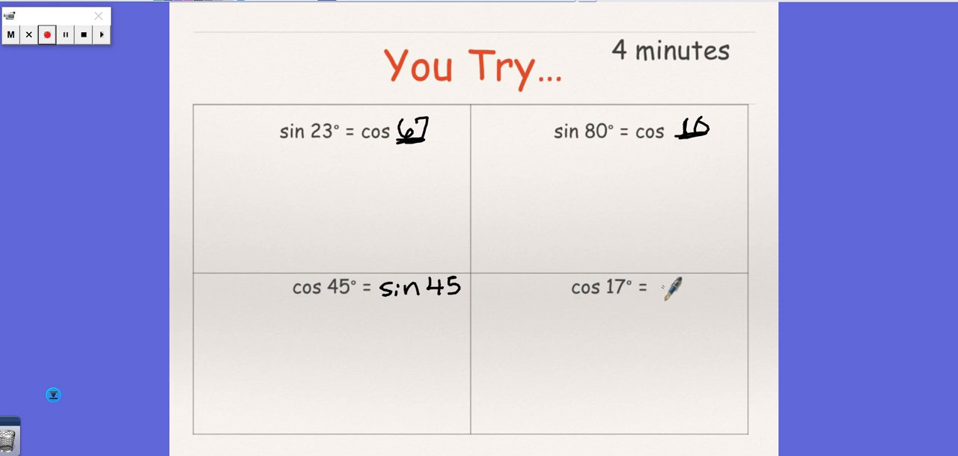
- Write sin 73 as the cofunction answer for cos 17°, completing the four You Try boxes
type("sin")
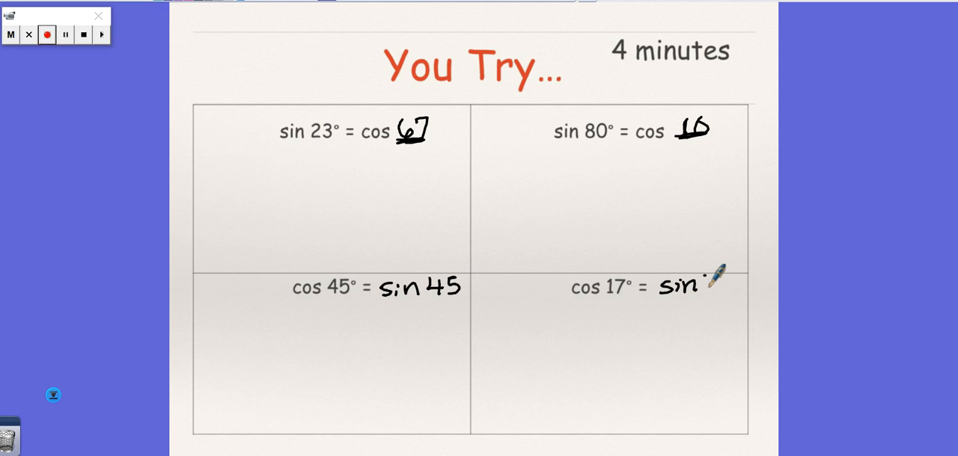
type("73")
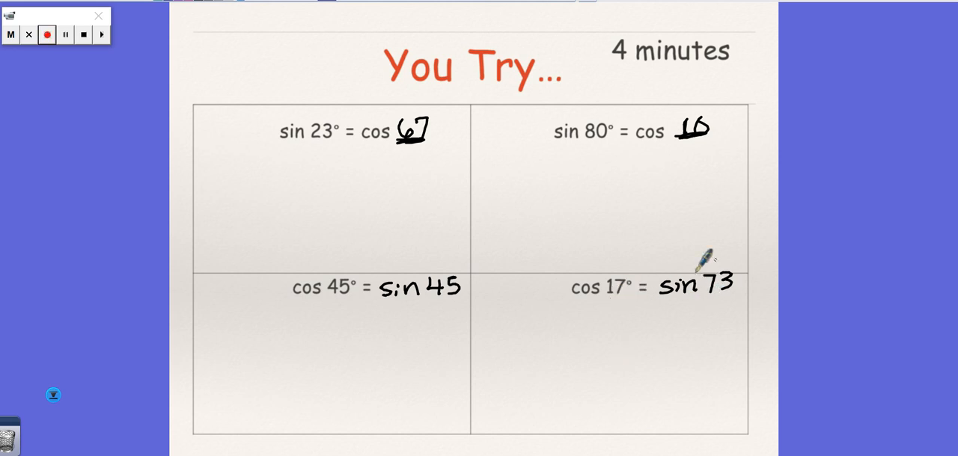
mouse_move(632, 359)
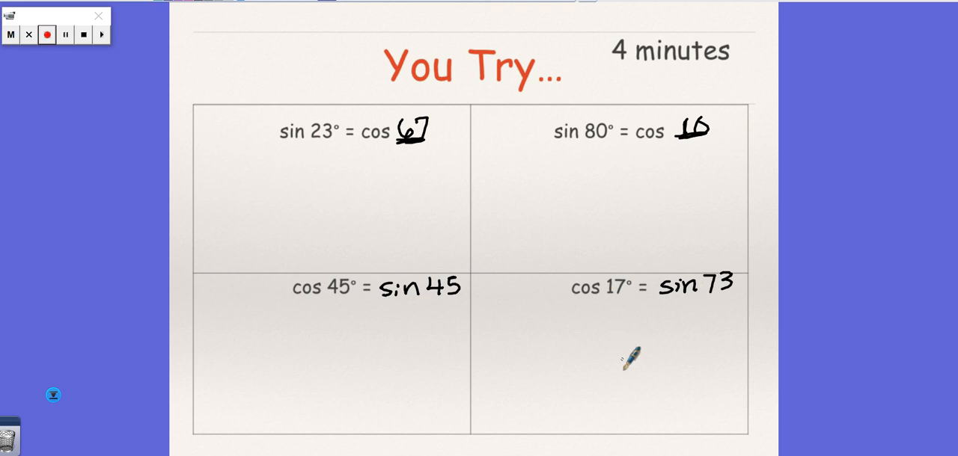
mouse_move(625, 347)
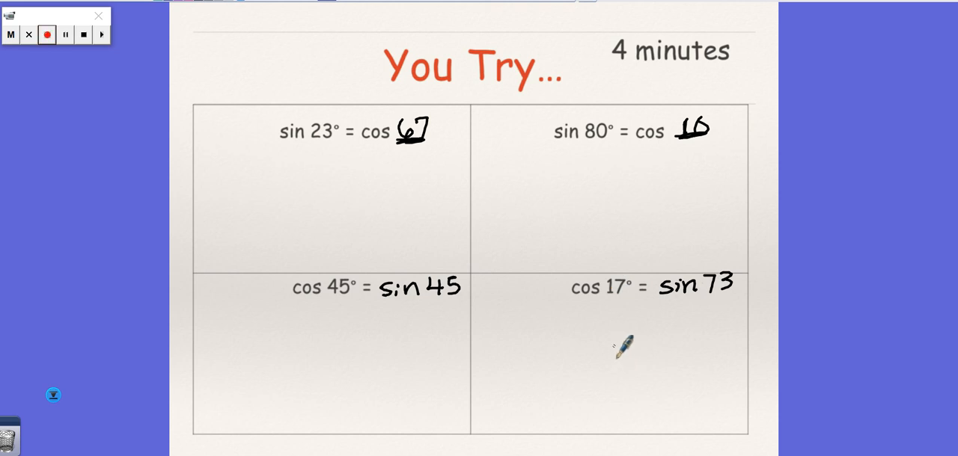
mouse_move(627, 347)
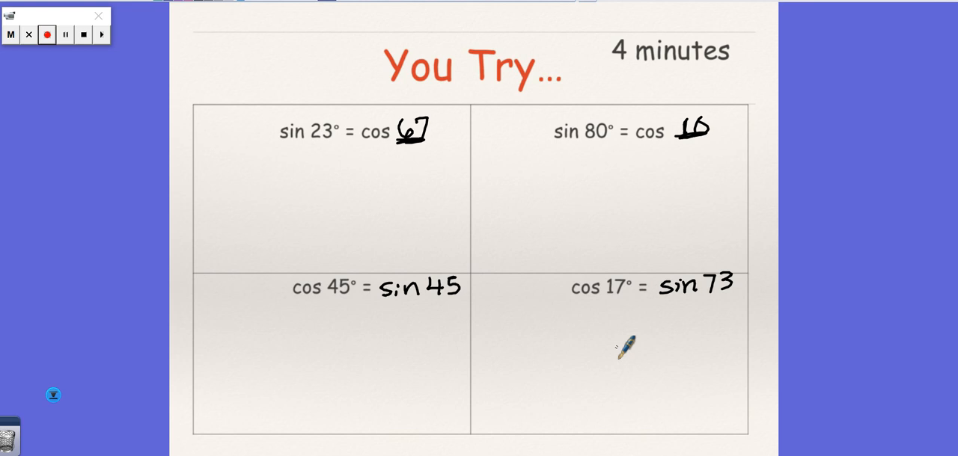
mouse_move(428, 176)
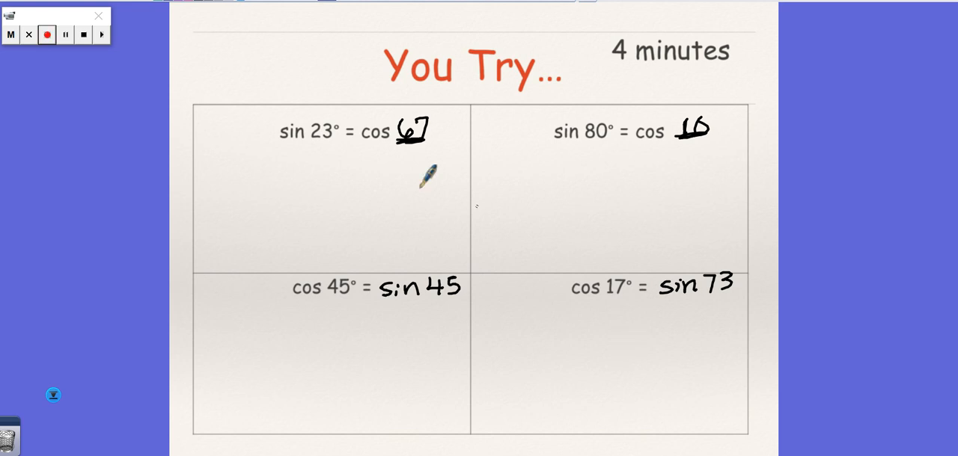
mouse_move(87, 61)
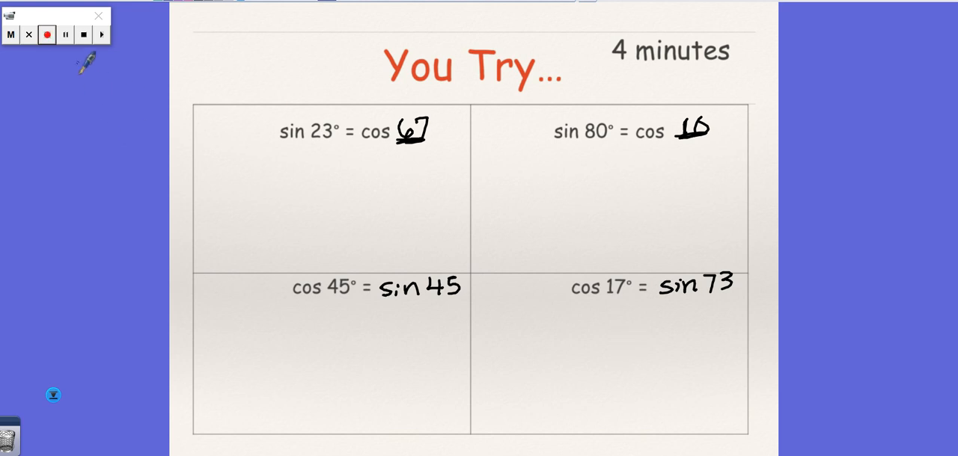
left_click(83, 36)
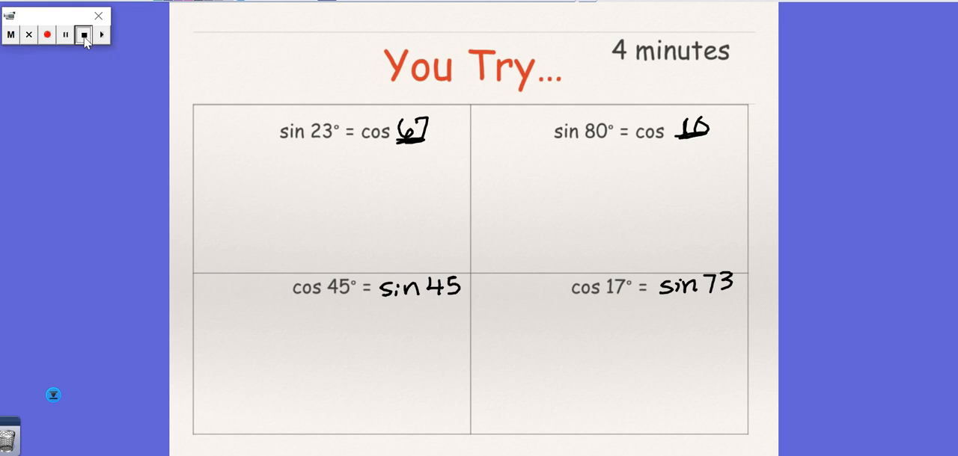